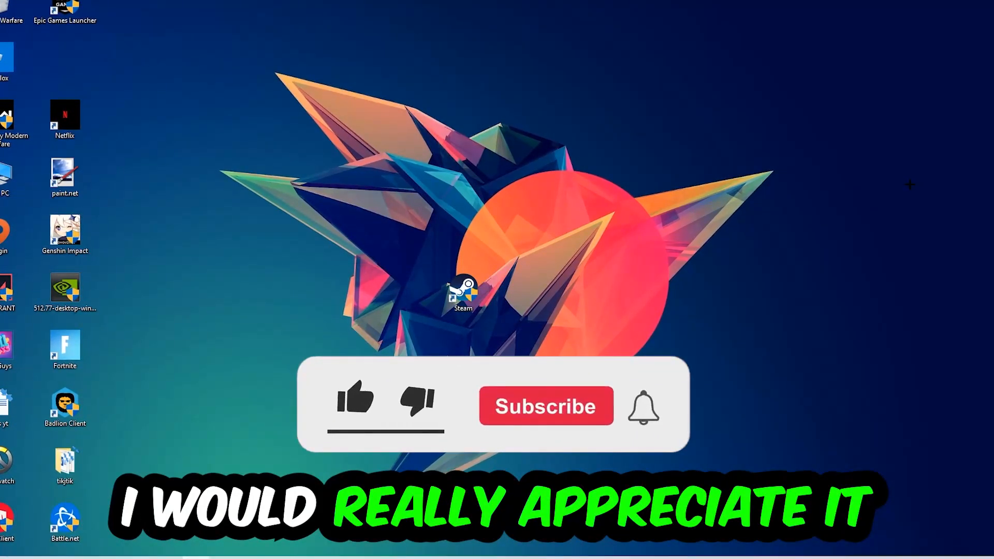
- Launch Task Manager to view running processes with CPU, memory and GPU usage
click(355, 403)
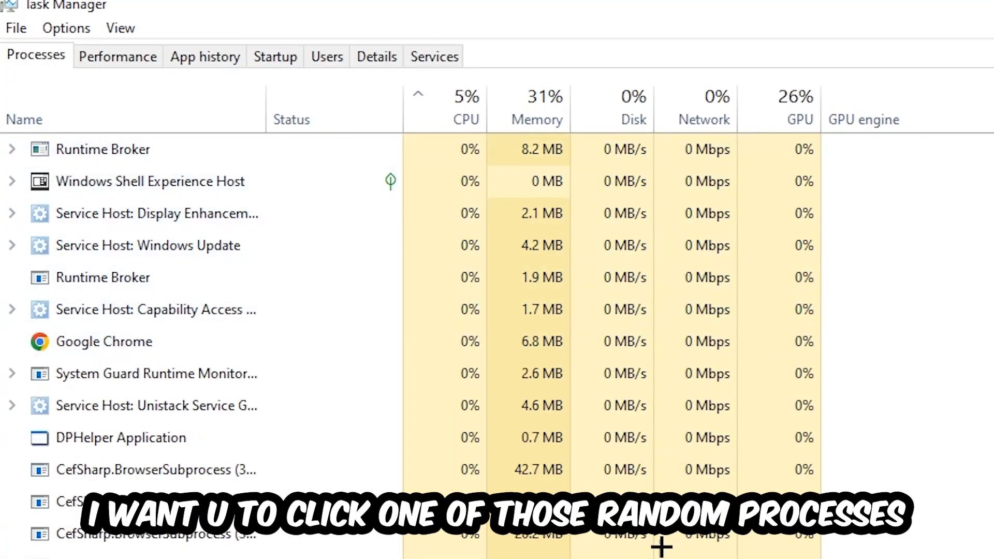
click(120, 438)
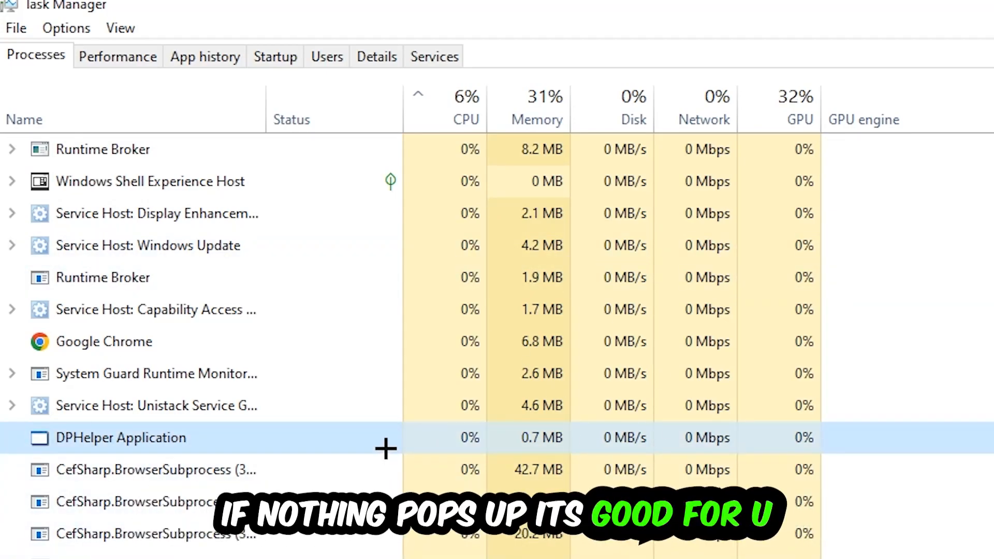
scroll(down, 3)
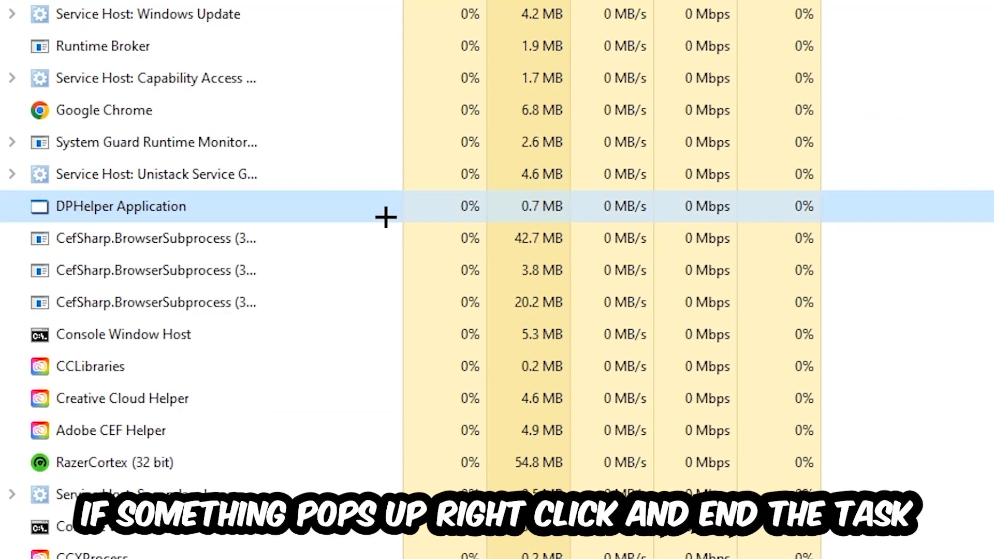
right_click(123, 334)
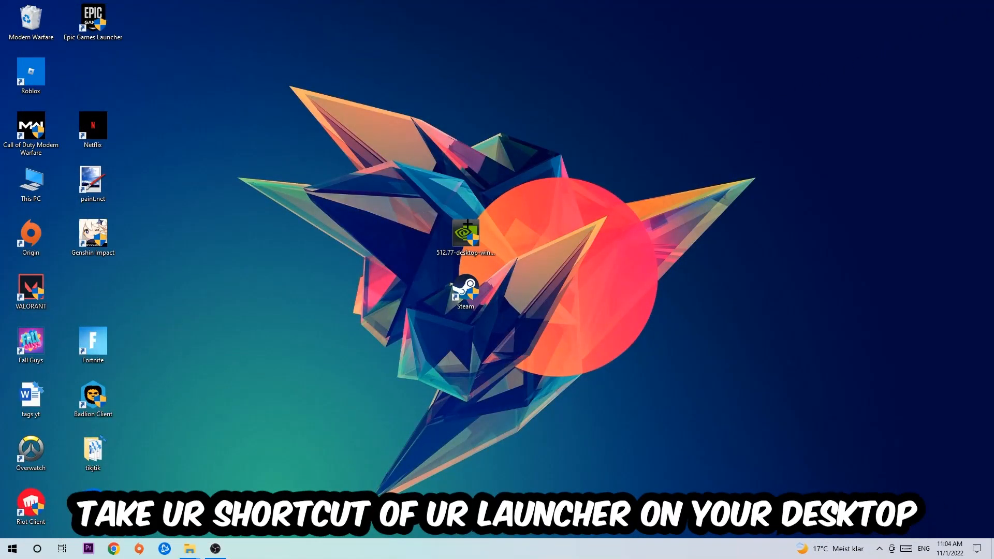
- Move the Steam shortcut higher on the desktop and open its Properties (target D:\steam1\Steam.exe)
drag(465, 294, 590, 184)
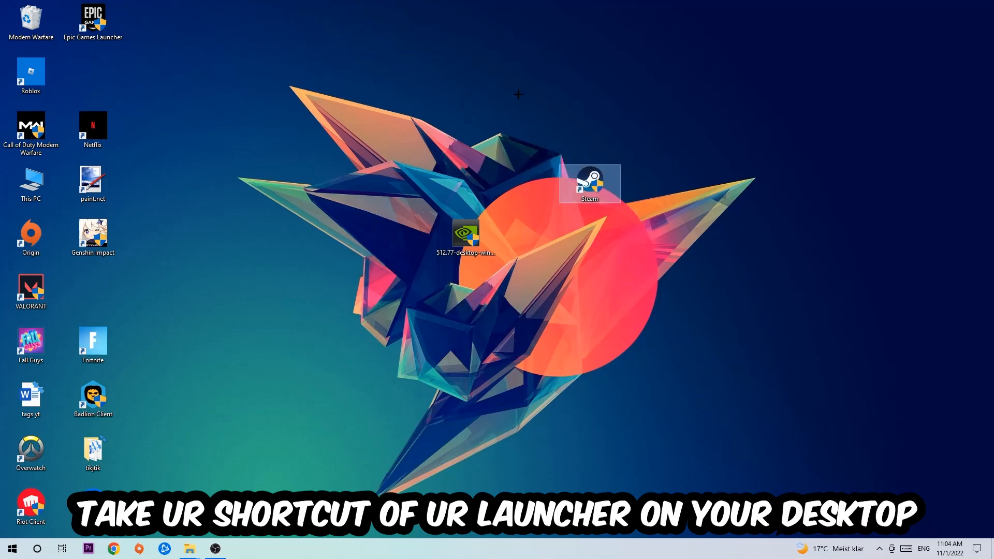
drag(590, 184, 404, 130)
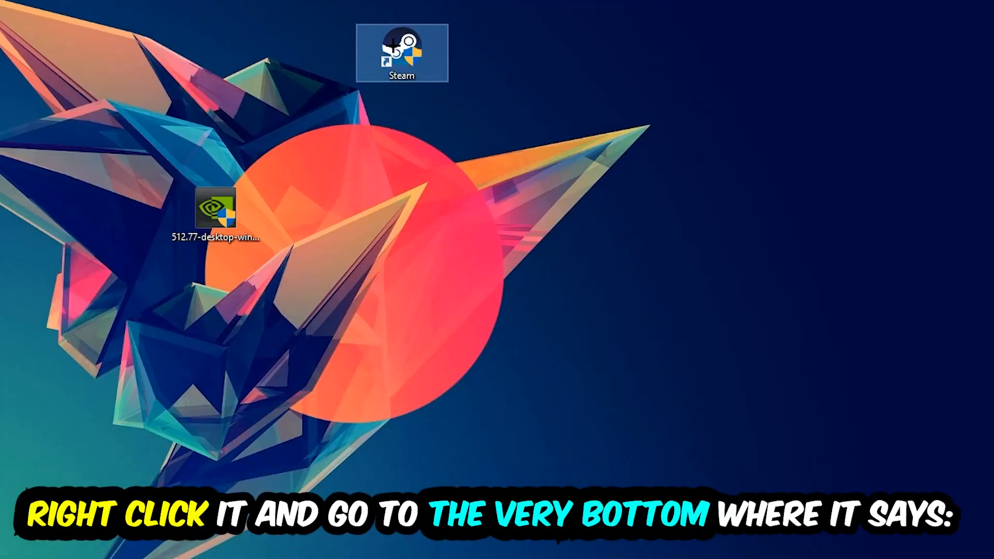
right_click(402, 54)
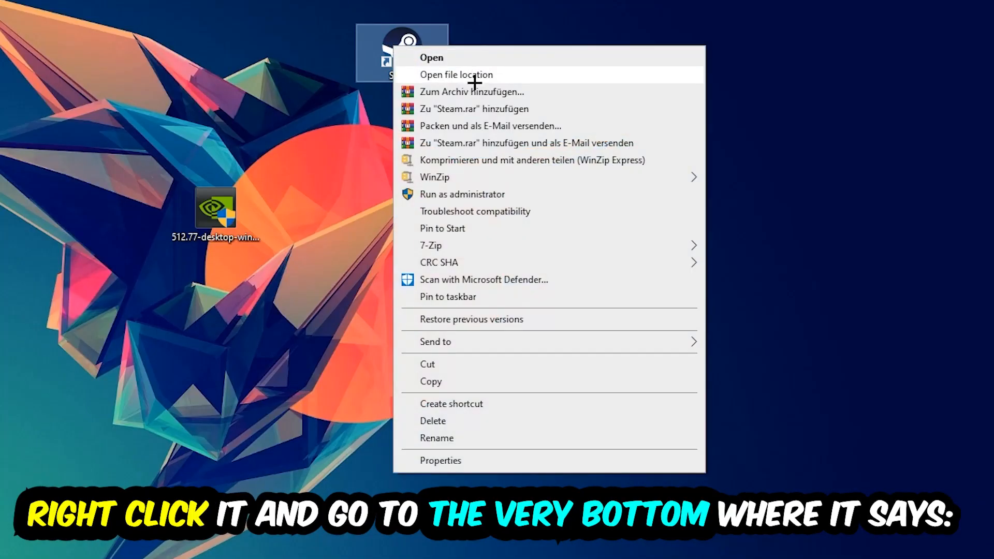
click(440, 460)
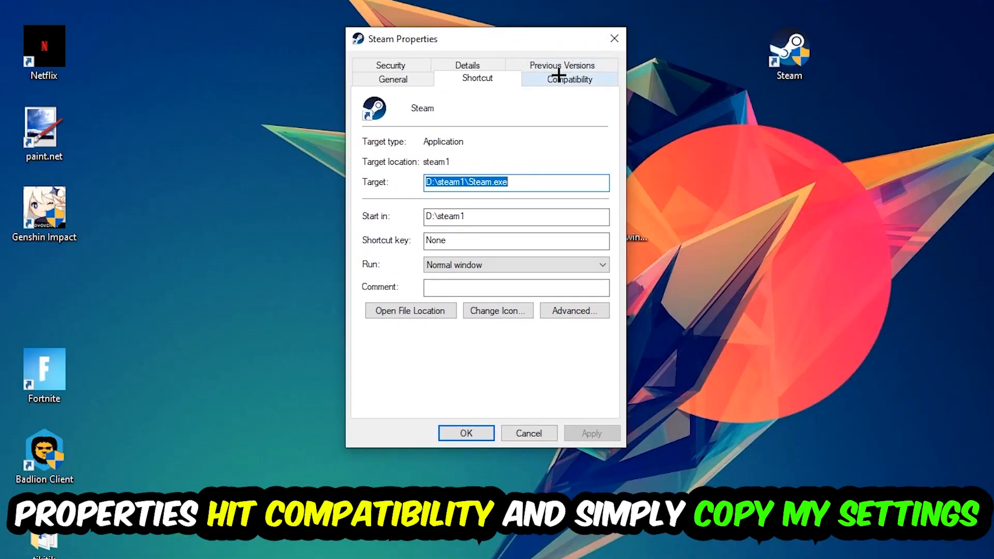
- On the Compatibility tab, select Windows 8 compatibility mode with run as administrator enabled
click(570, 78)
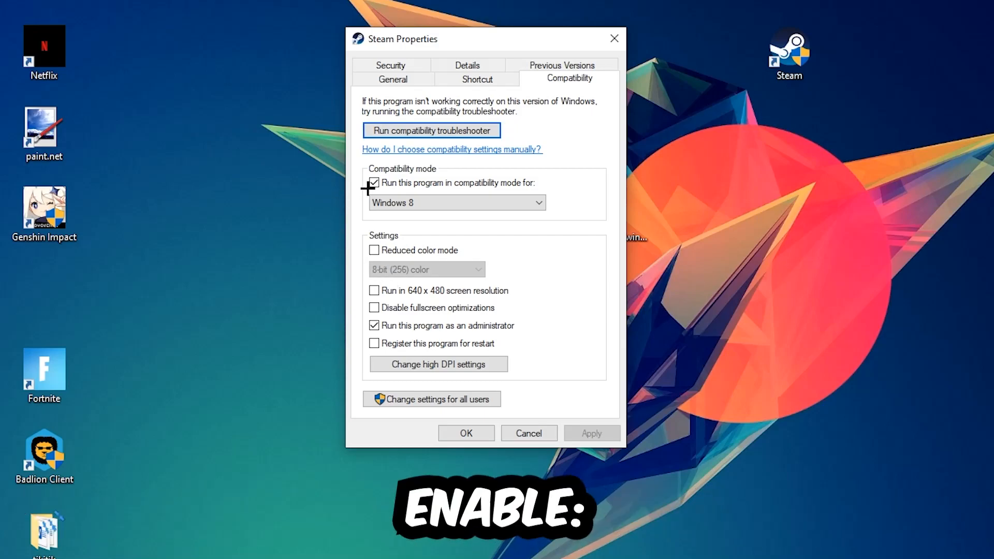
click(538, 202)
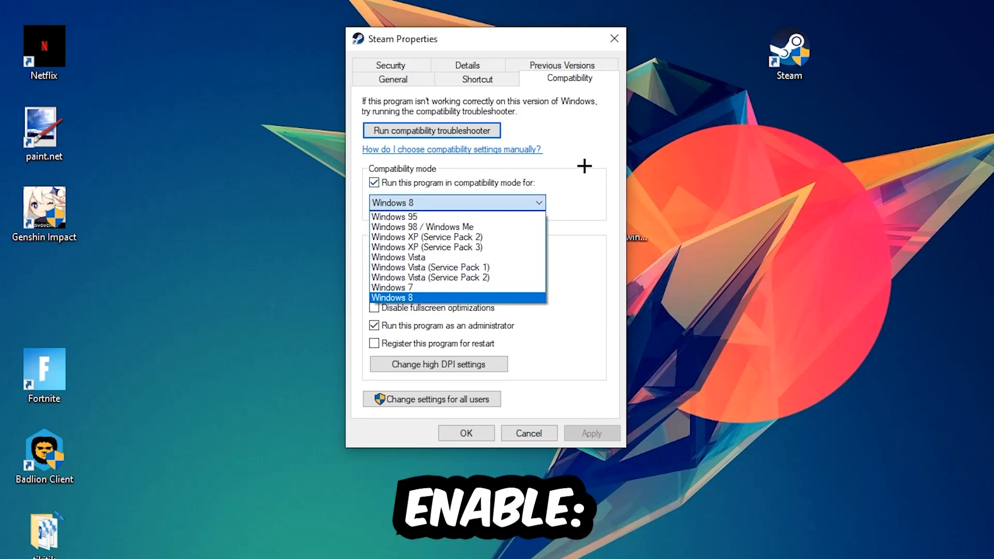